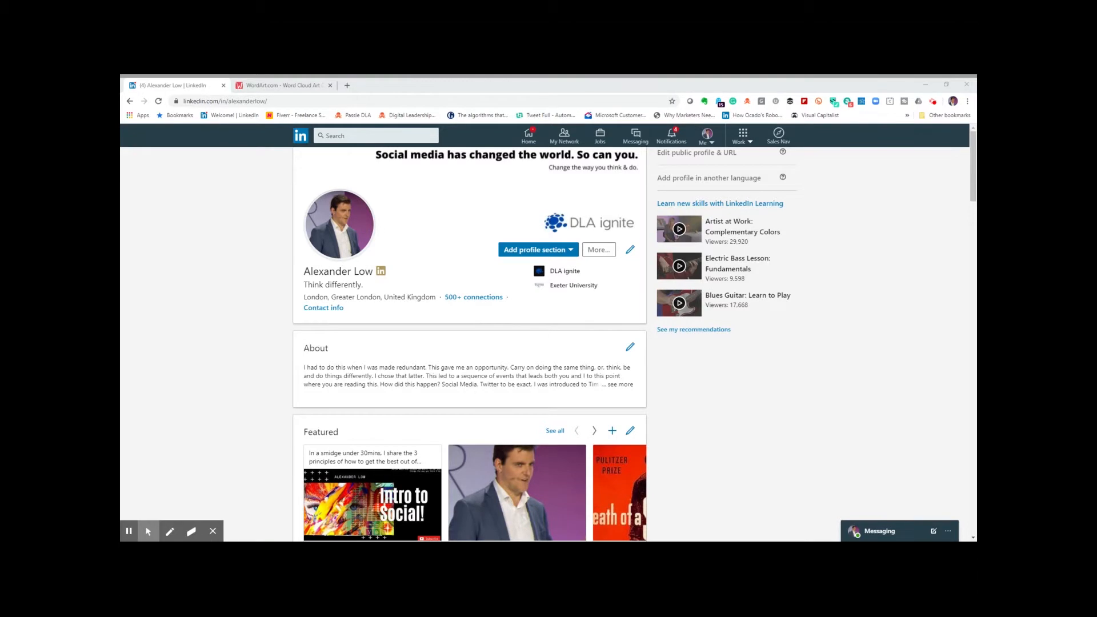
Import the LinkedIn Experience description into a new WordArt.com word list, led by Social, Marketing and Selling.
{"action": "scroll", "scroll_direction": "down", "scroll_amount": 3}
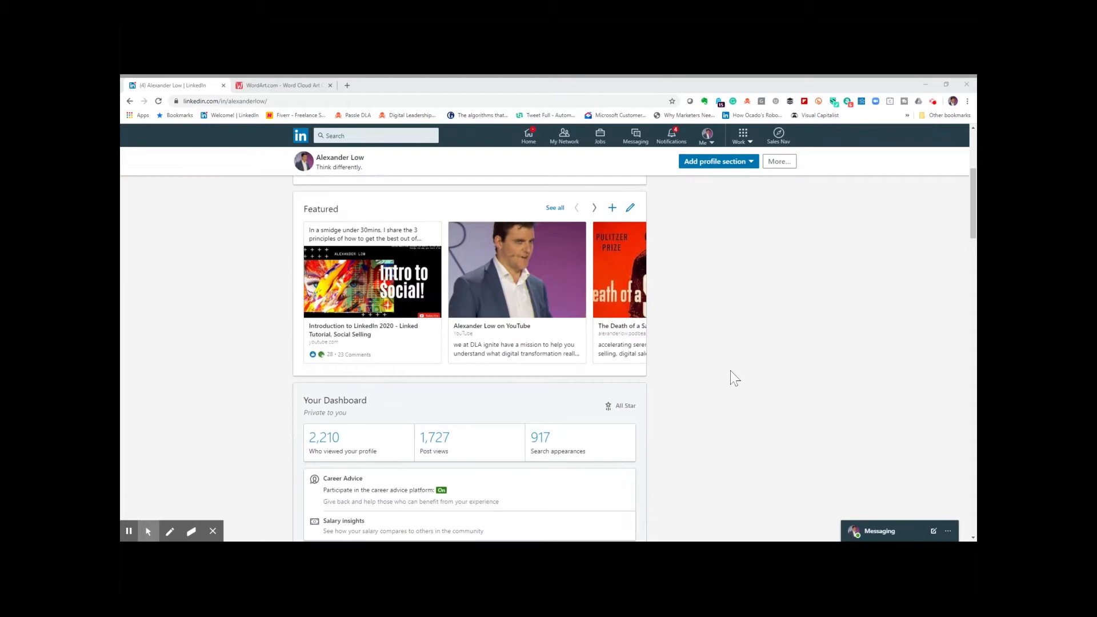
{"action": "scroll", "scroll_direction": "down", "scroll_amount": 3}
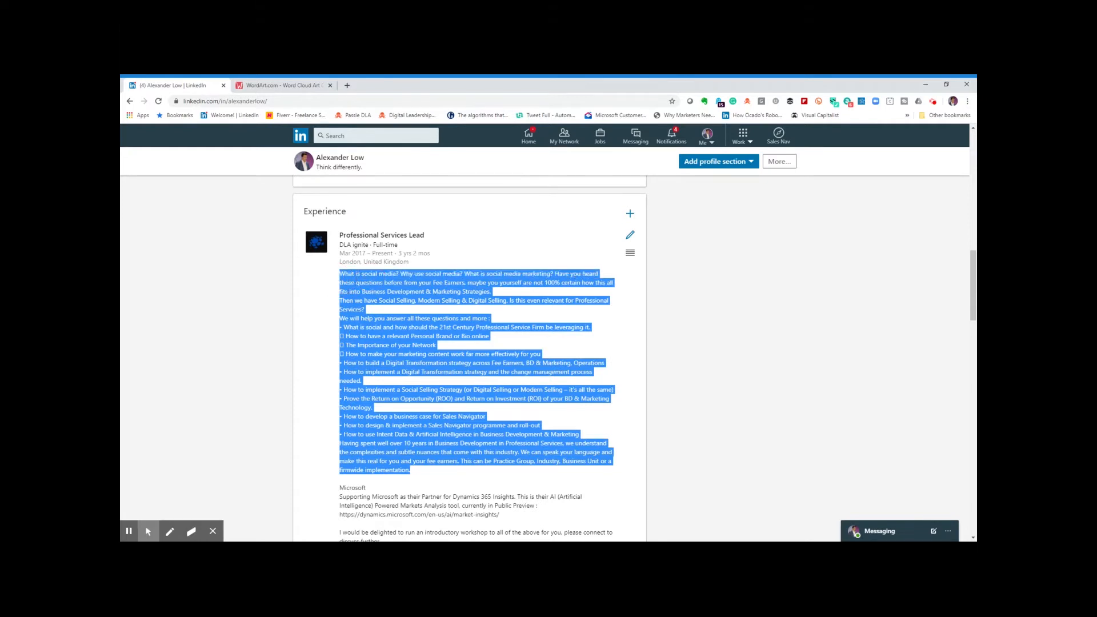
{"action": "left_click", "coordinate": [283, 85]}
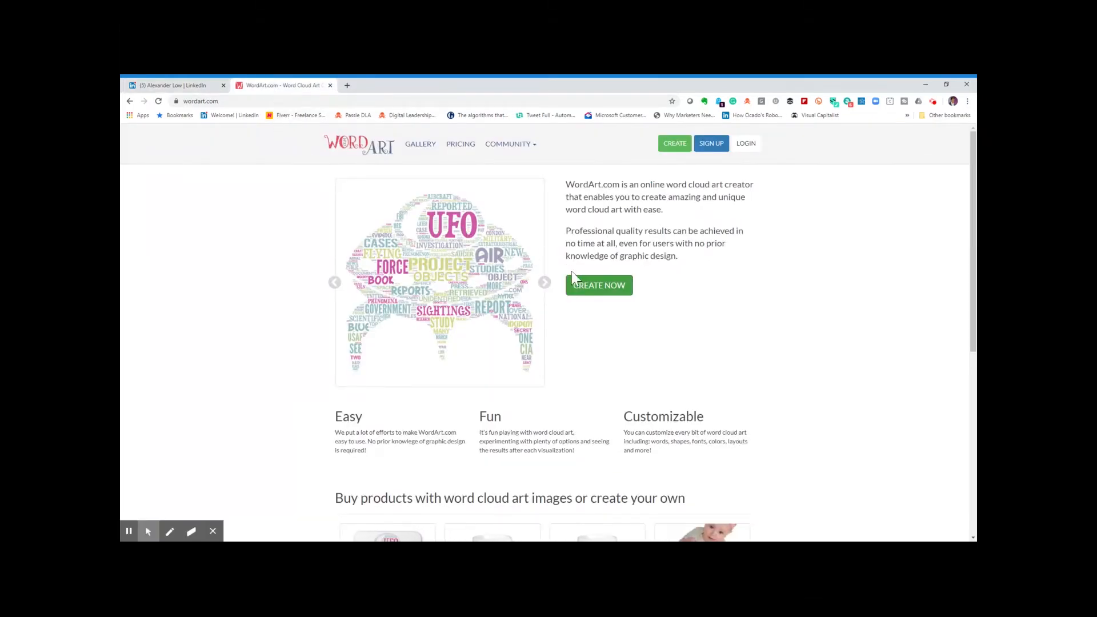
{"action": "left_click", "coordinate": [599, 285]}
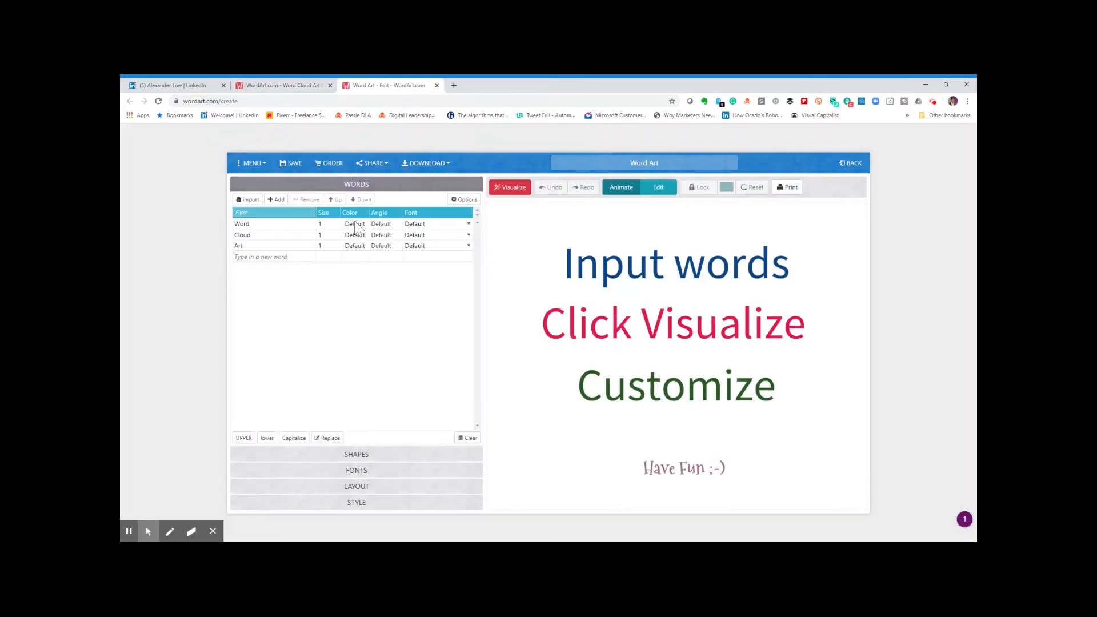
{"action": "left_click", "coordinate": [248, 199]}
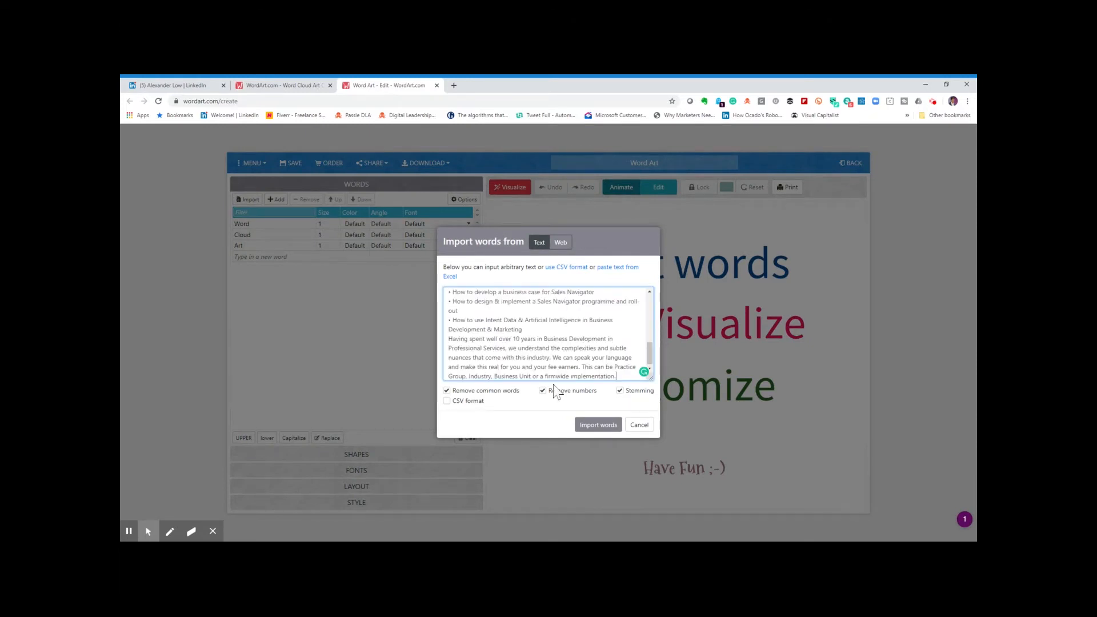
{"action": "left_click", "coordinate": [598, 424]}
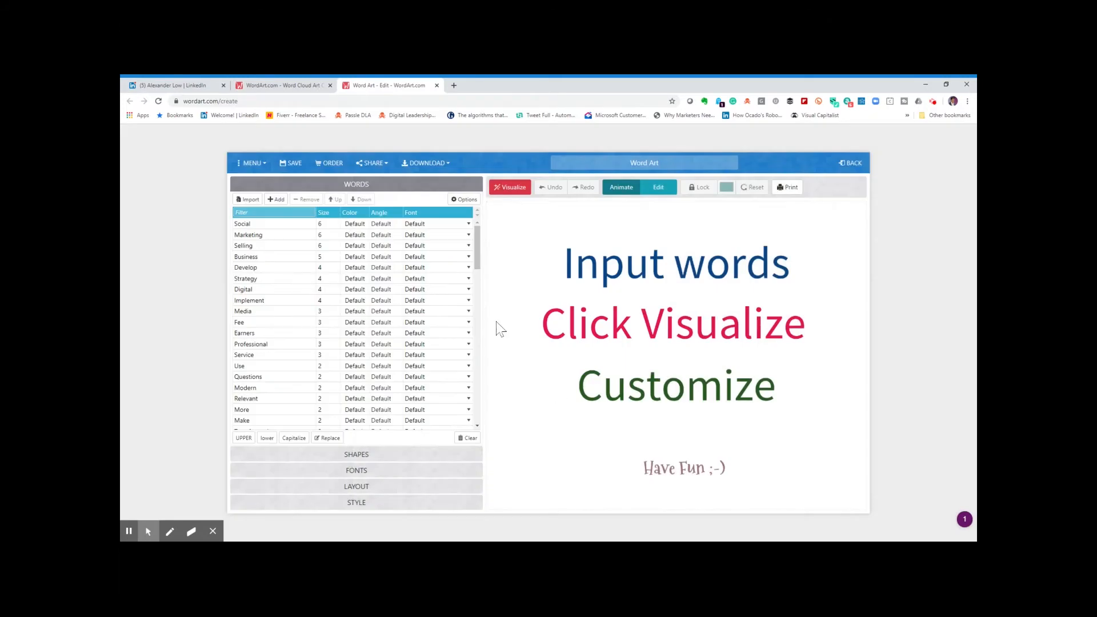
Visualize the imported words as a word cloud dominated by Social, then return to LinkedIn.
{"action": "left_click", "coordinate": [509, 187]}
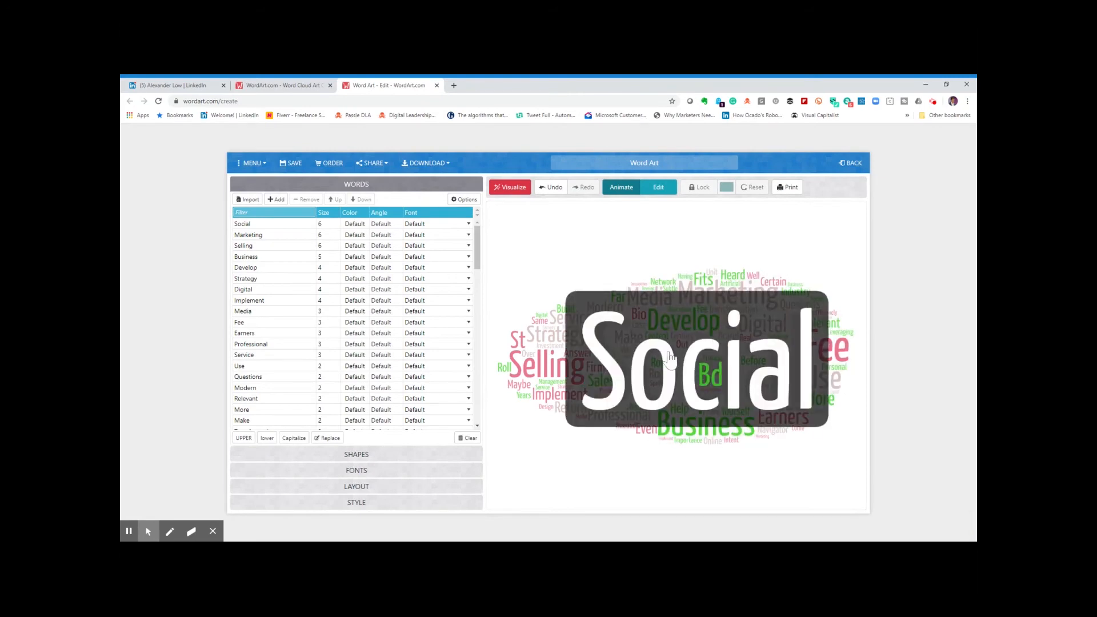
{"action": "left_click", "coordinate": [174, 85]}
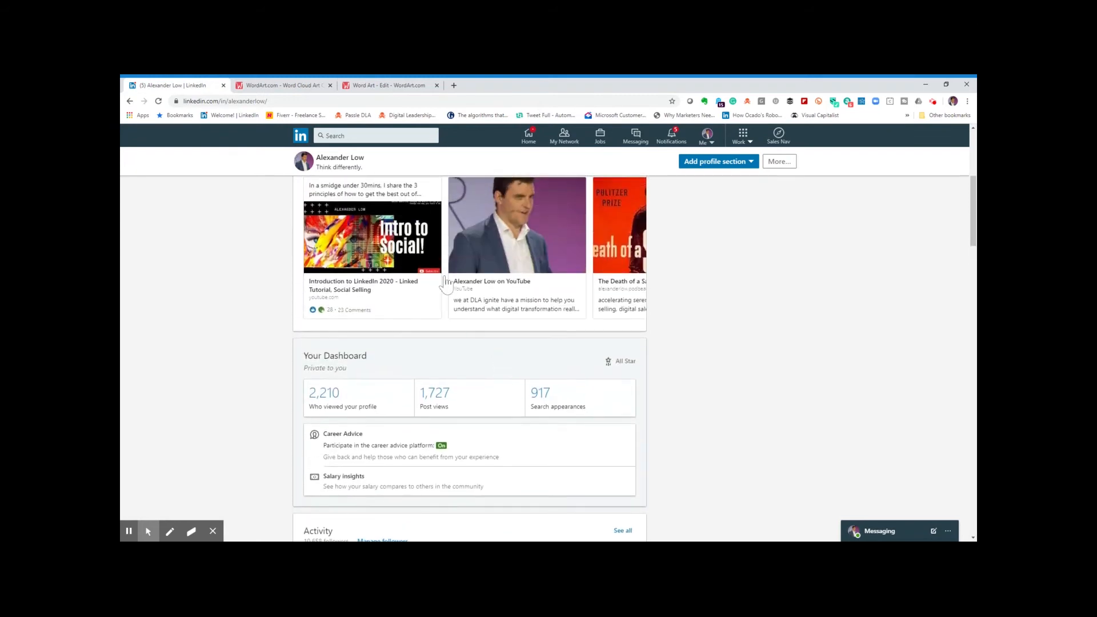
Scroll to the top of the LinkedIn profile to show the banner, intro and About summary.
{"action": "scroll", "scroll_direction": "up", "scroll_amount": 3}
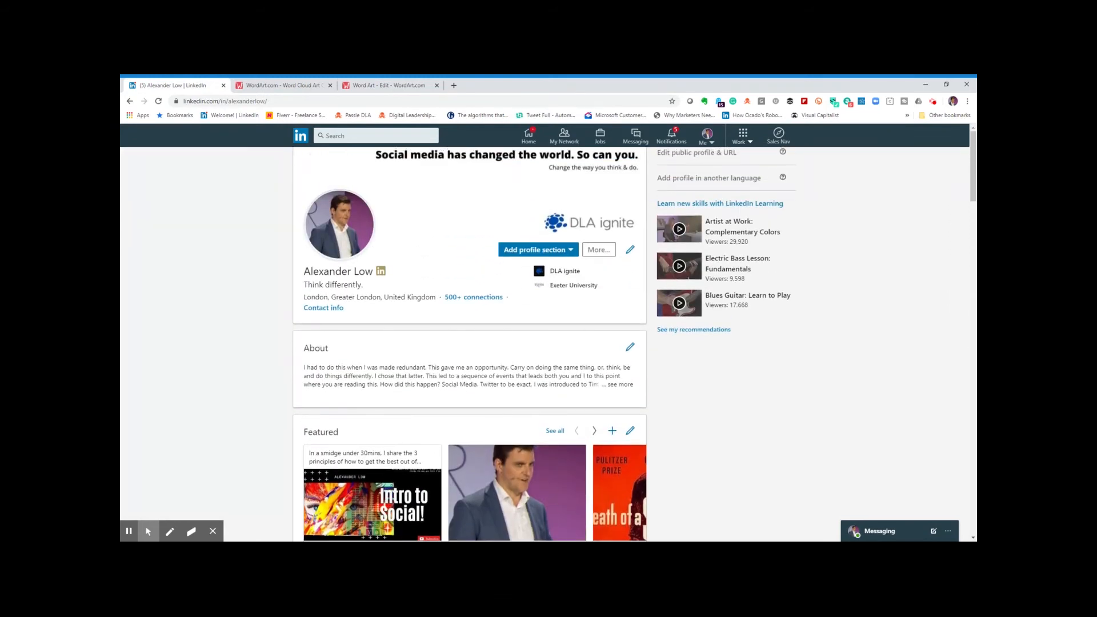
{"action": "mouse_move", "coordinate": [429, 217]}
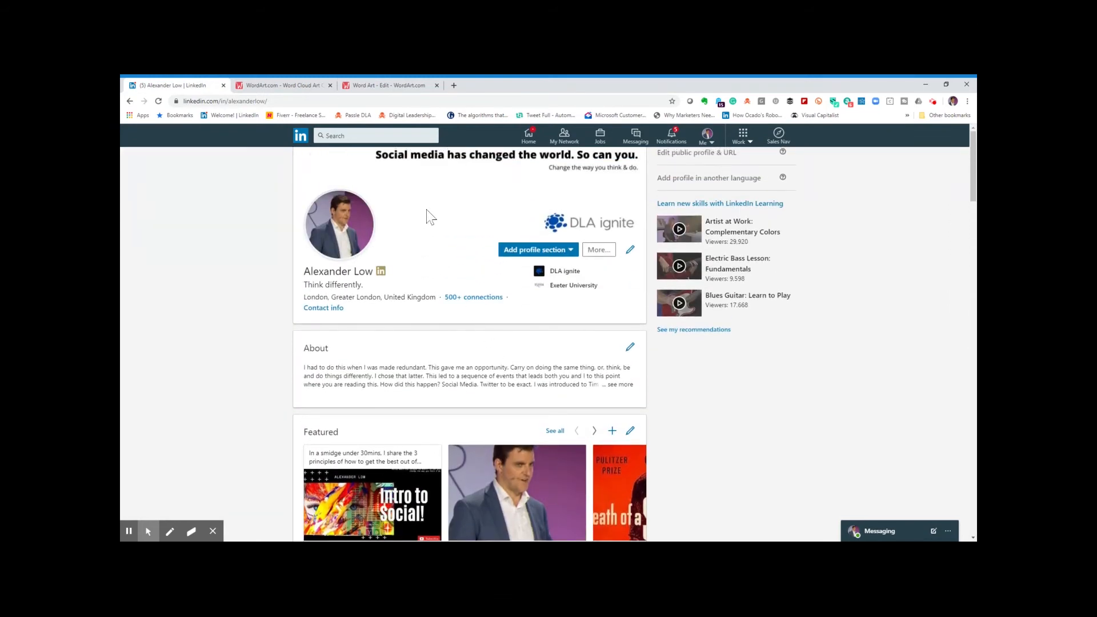
{"action": "mouse_move", "coordinate": [162, 524]}
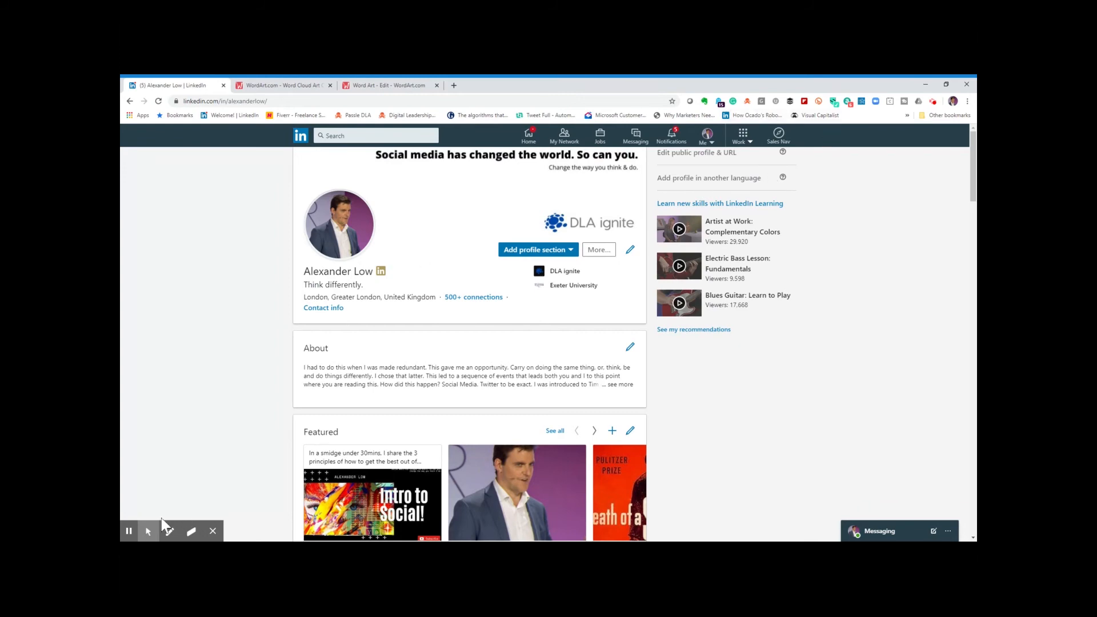